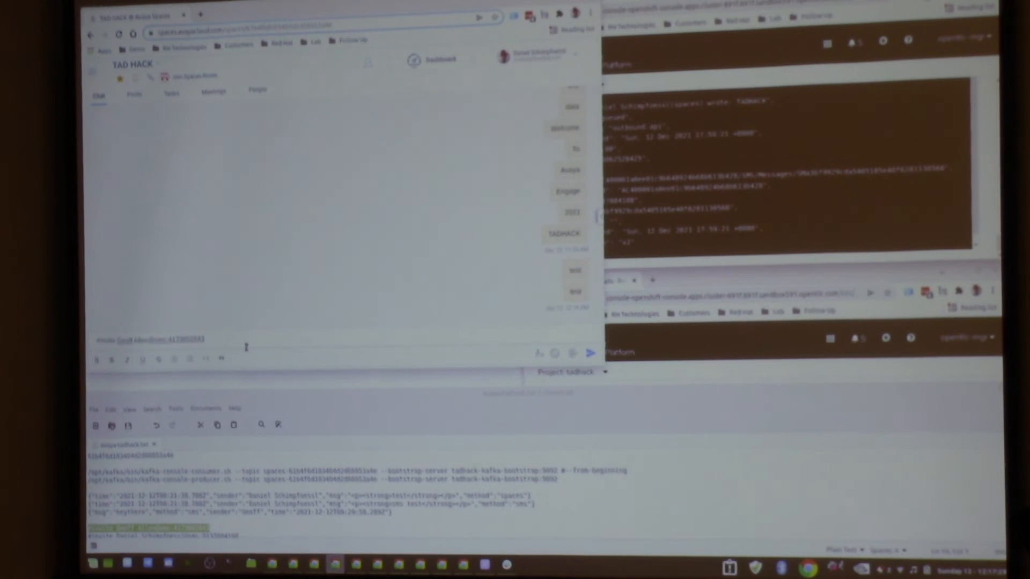
# Step: Send the drafted SMS invite message in the TAD HACK chat
pyautogui.click(590, 353)
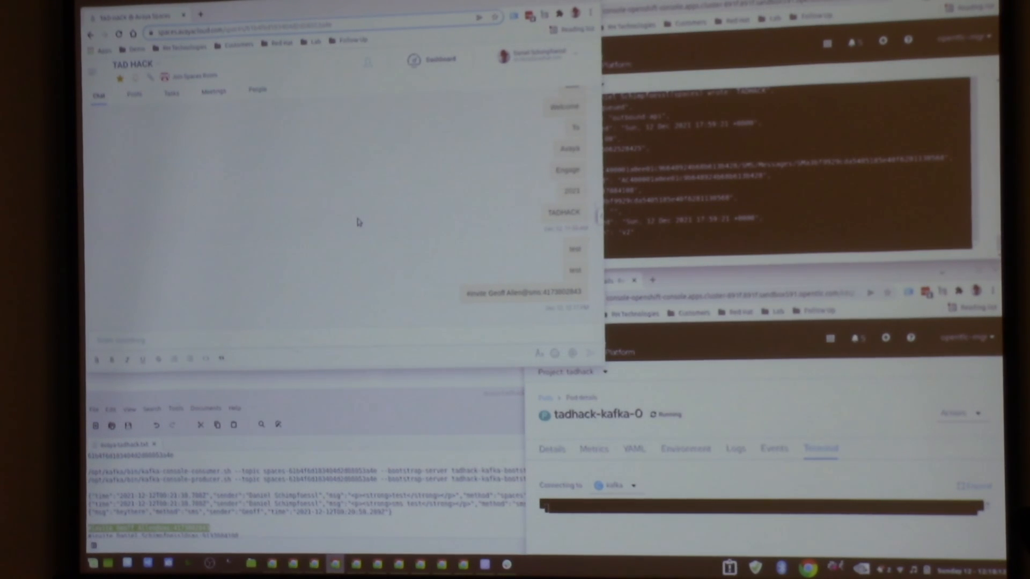
pyautogui.moveTo(988, 117)
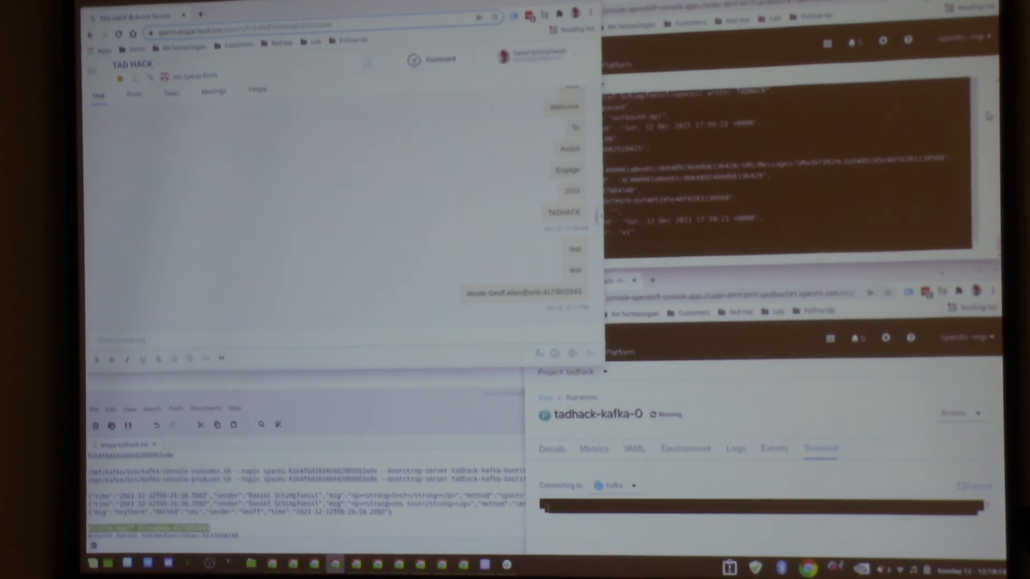